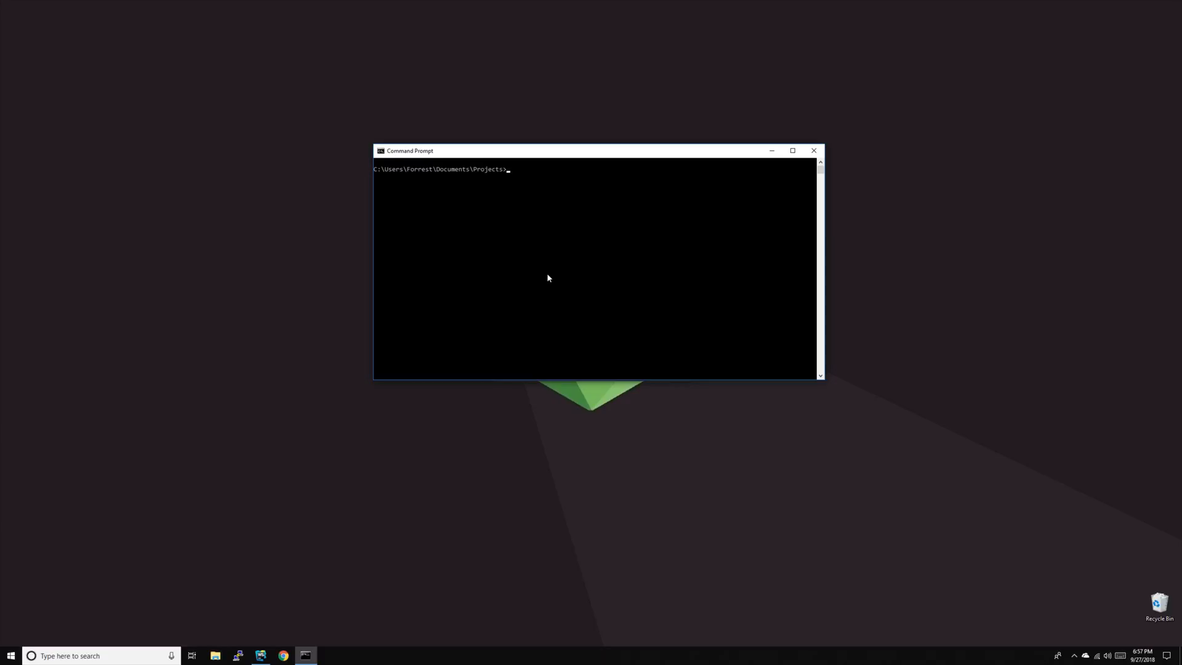
Run npm install create-react-app -g, installing create-react-app 1.5.2 globally
type("n")
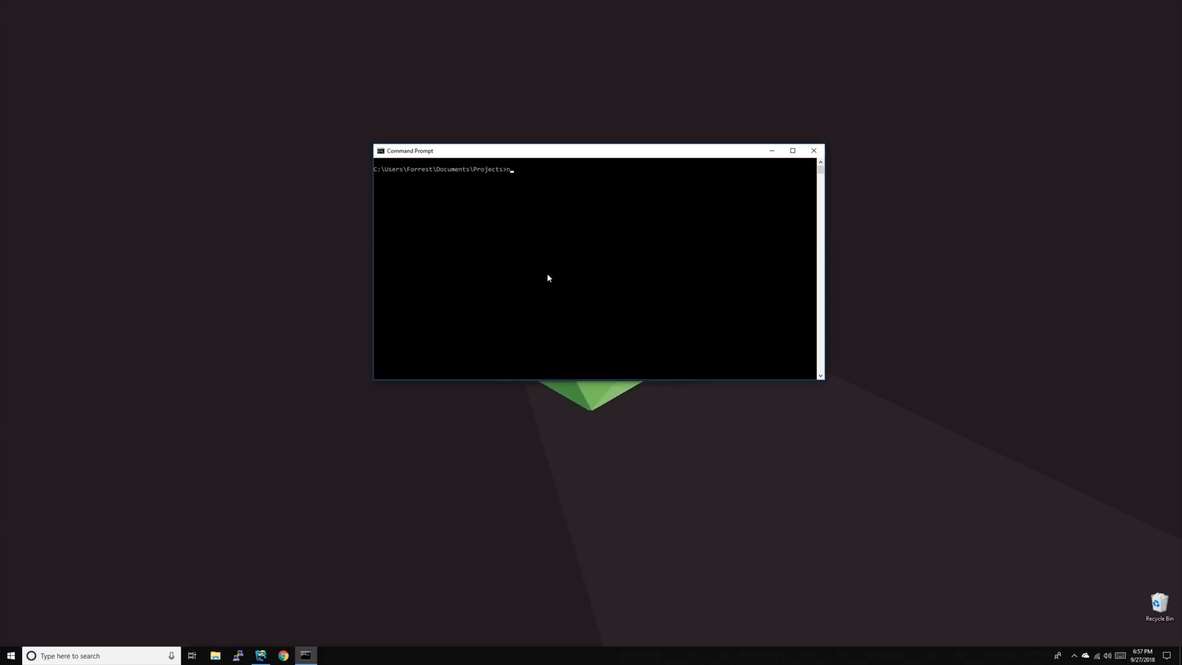
type("npm instal")
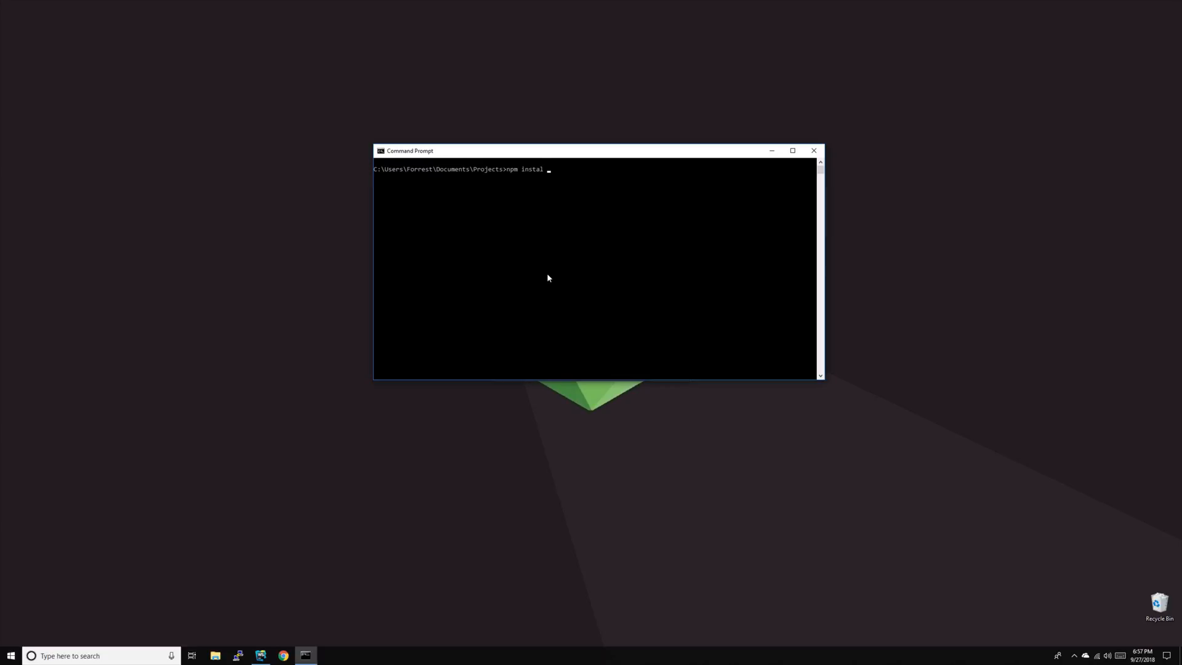
type("create-re")
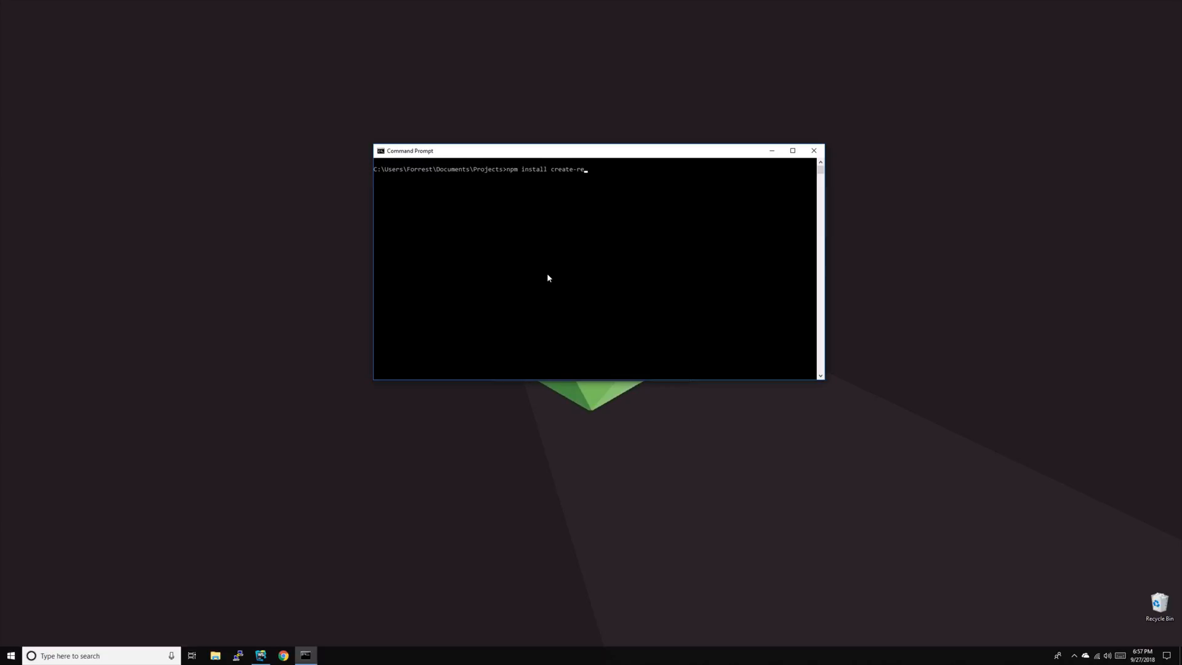
type("act-app -g")
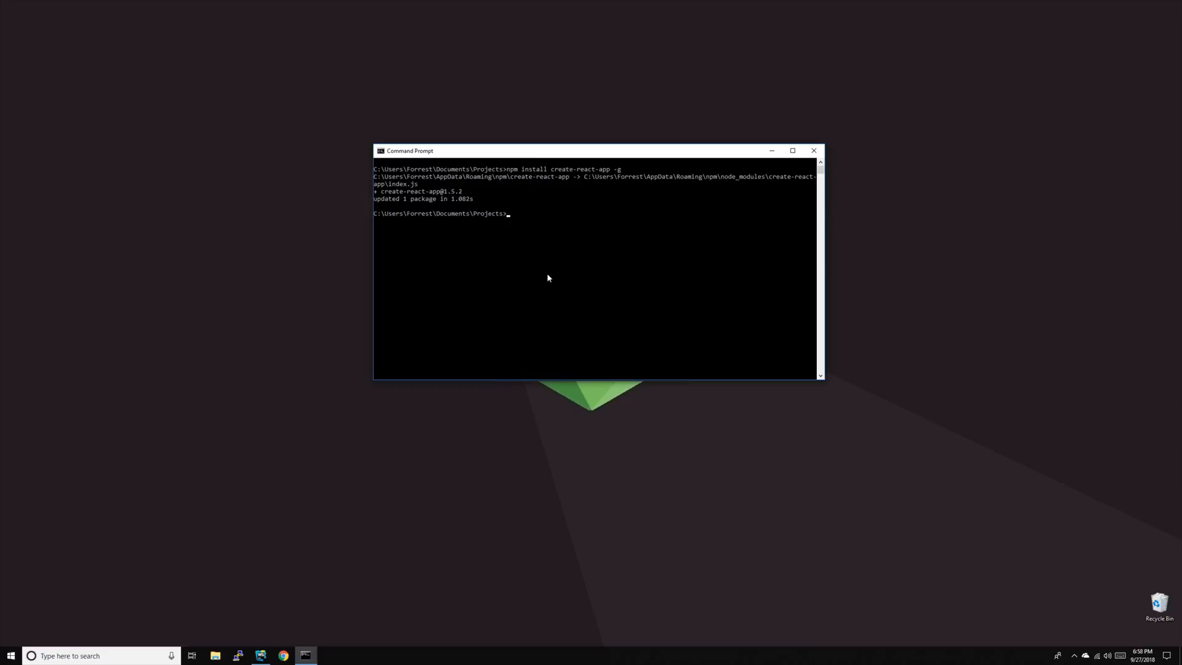
Run create-react-app project7 to scaffold the new React app in the Projects folder
type("create-react-ap")
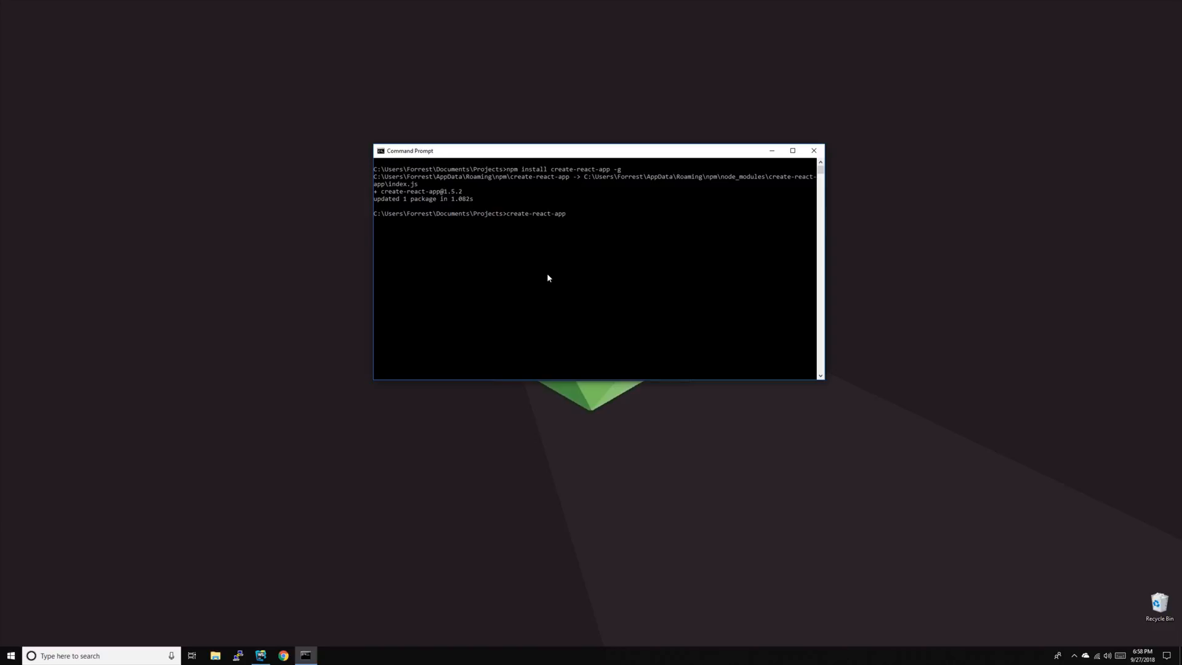
type("pn")
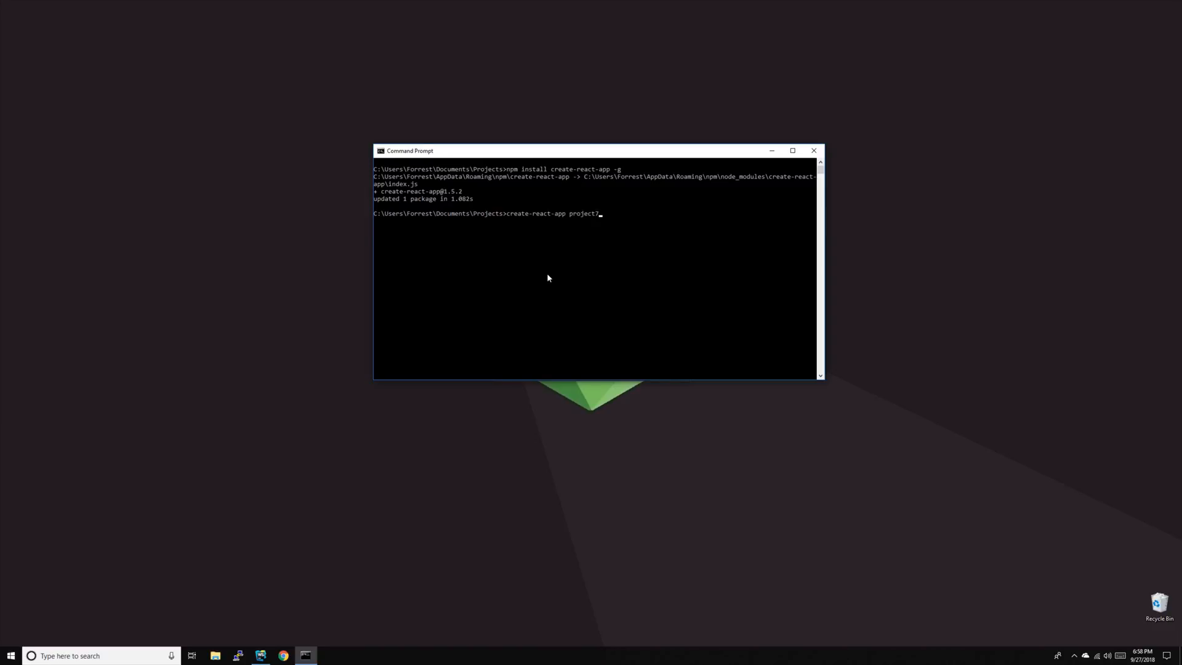
key("enter")
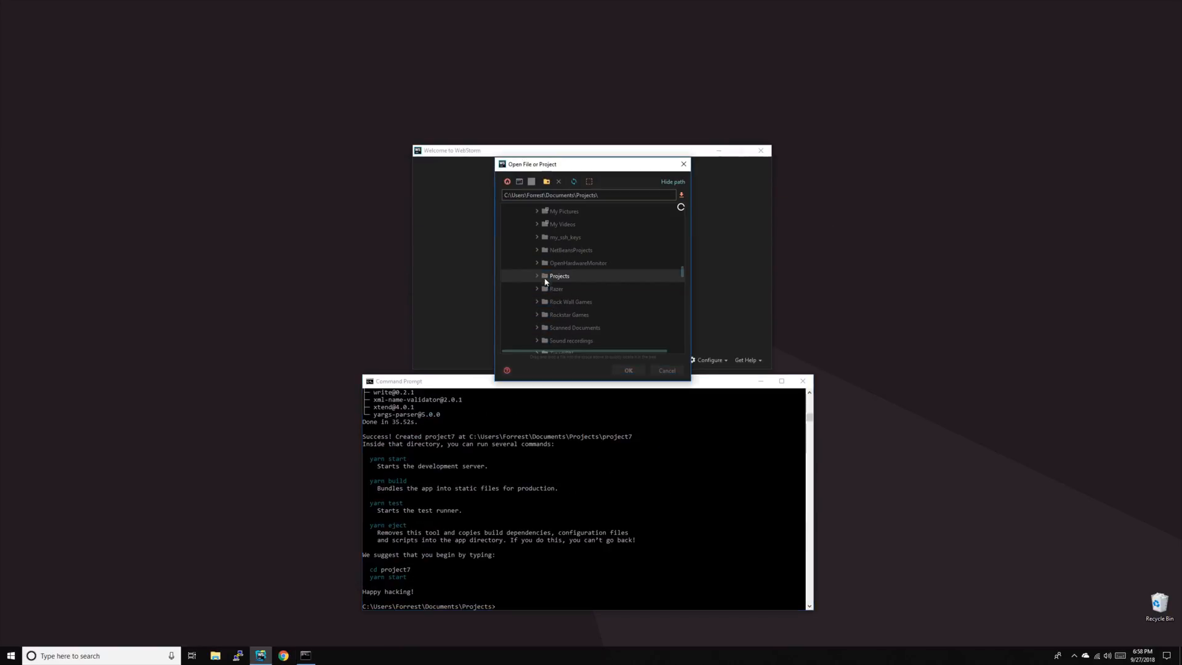
Select Projects > project7 in the Open dialog and confirm to load it as a project
left_click(566, 288)
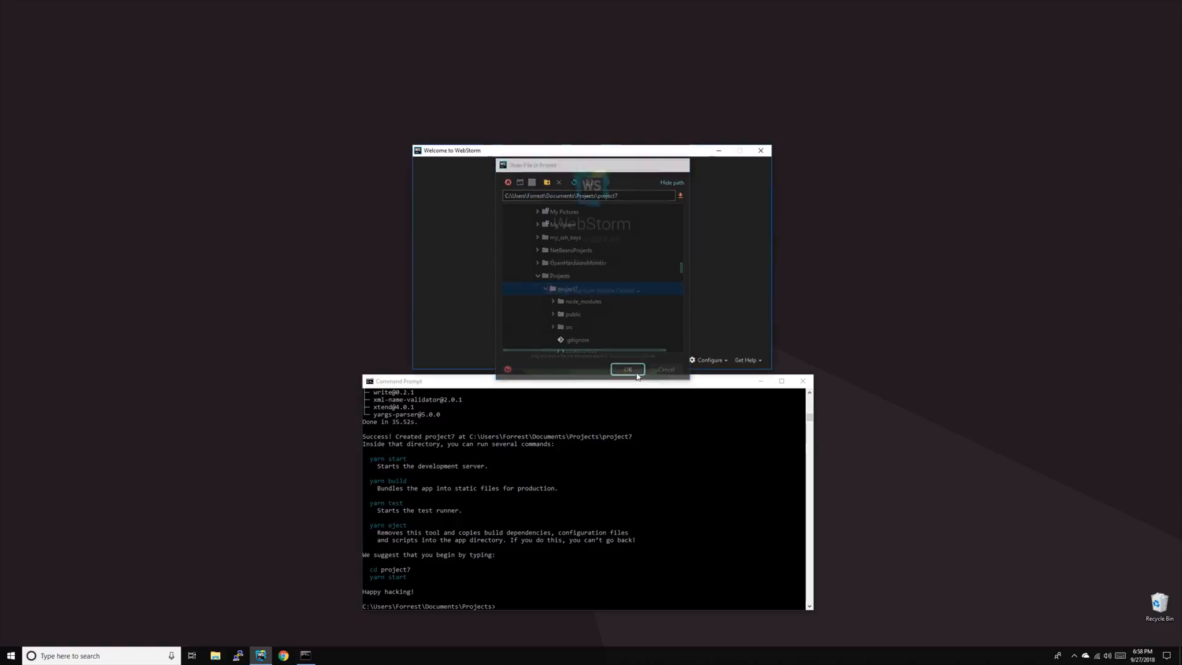
left_click(627, 370)
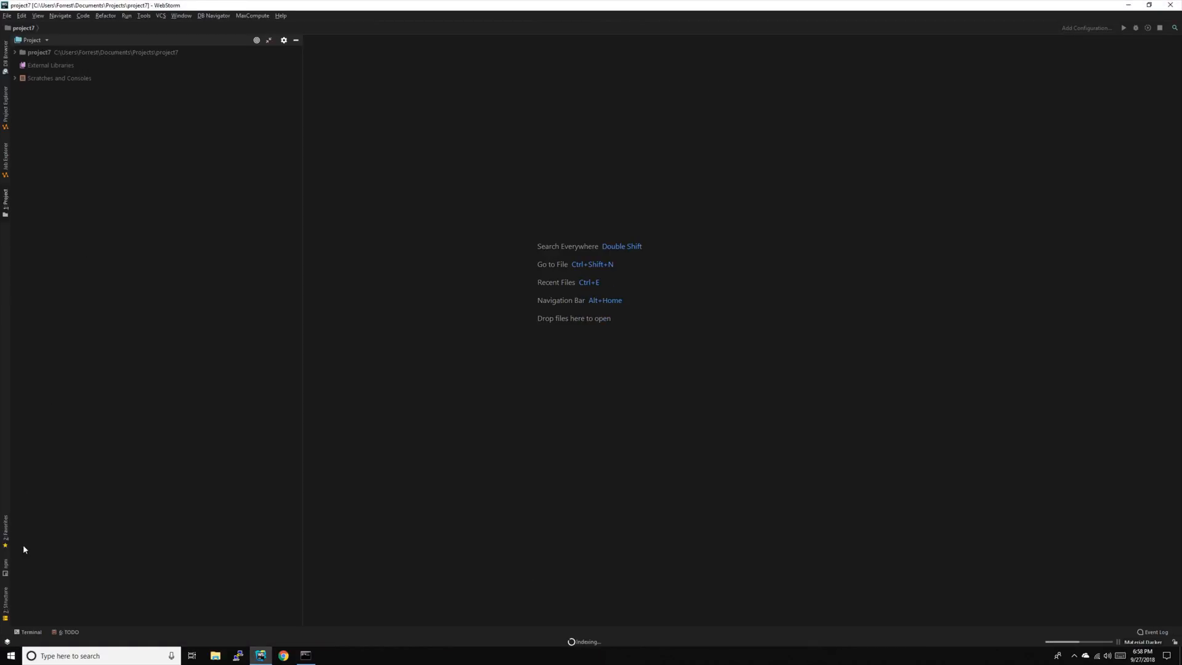
Run npm run start in the built-in terminal to launch the project7 dev server
left_click(29, 632)
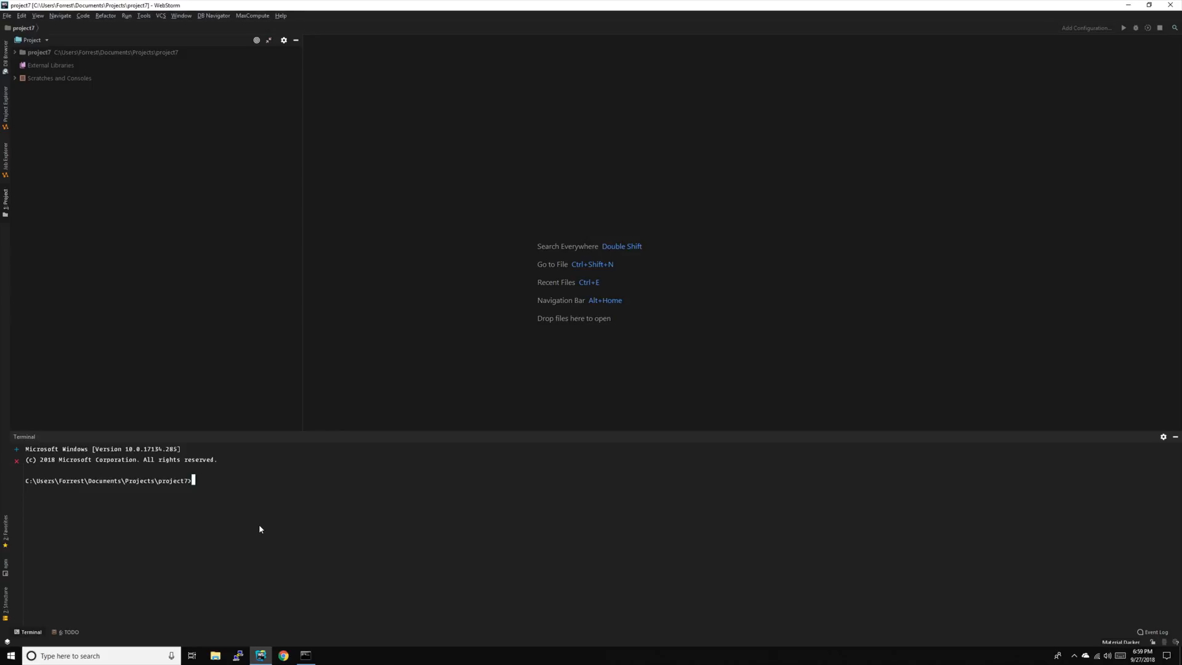
type("npm run start")
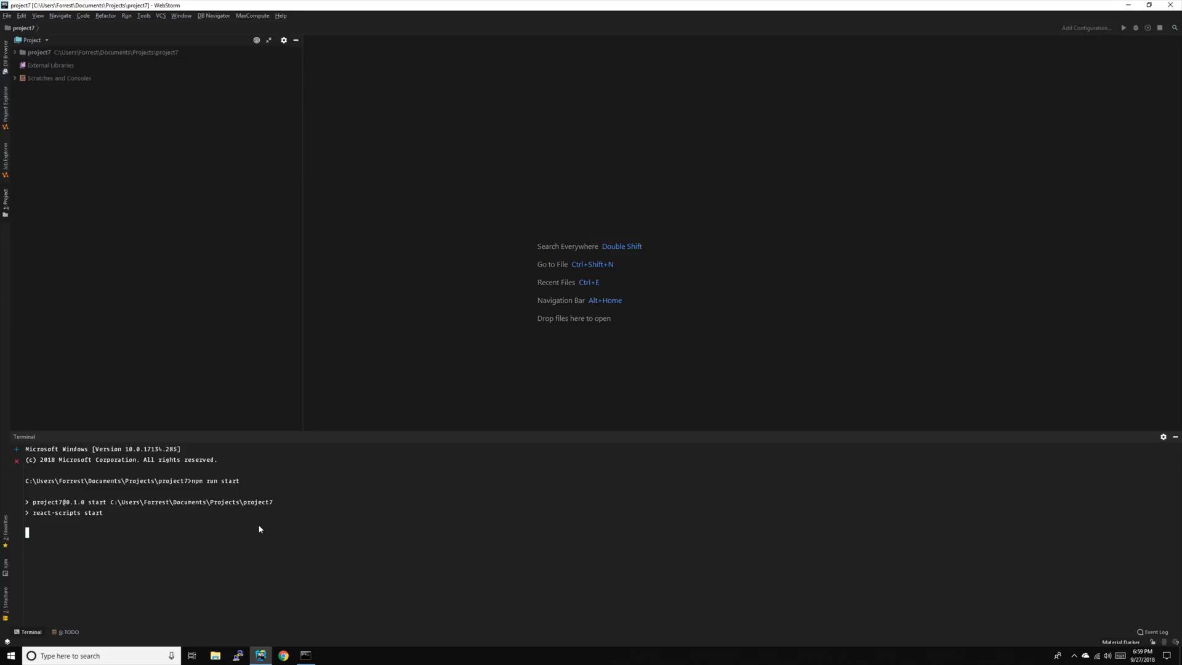
left_click(283, 655)
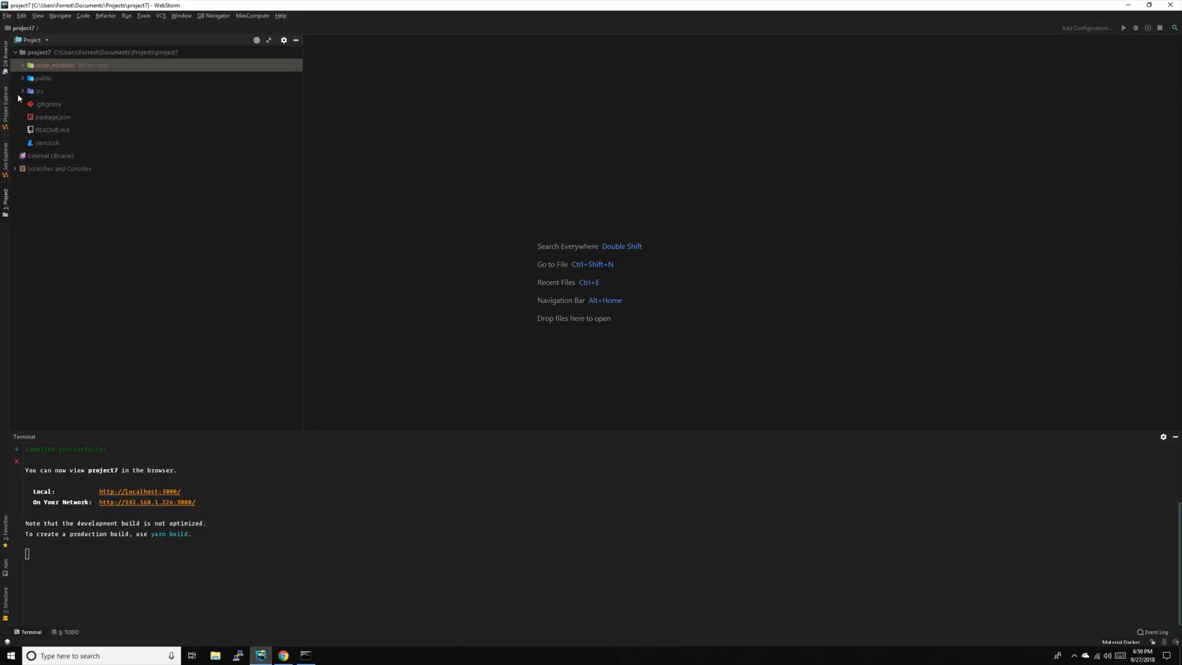
Expand project7's public folder, listing favicon.ico, index.html and manifest.json
left_click(41, 78)
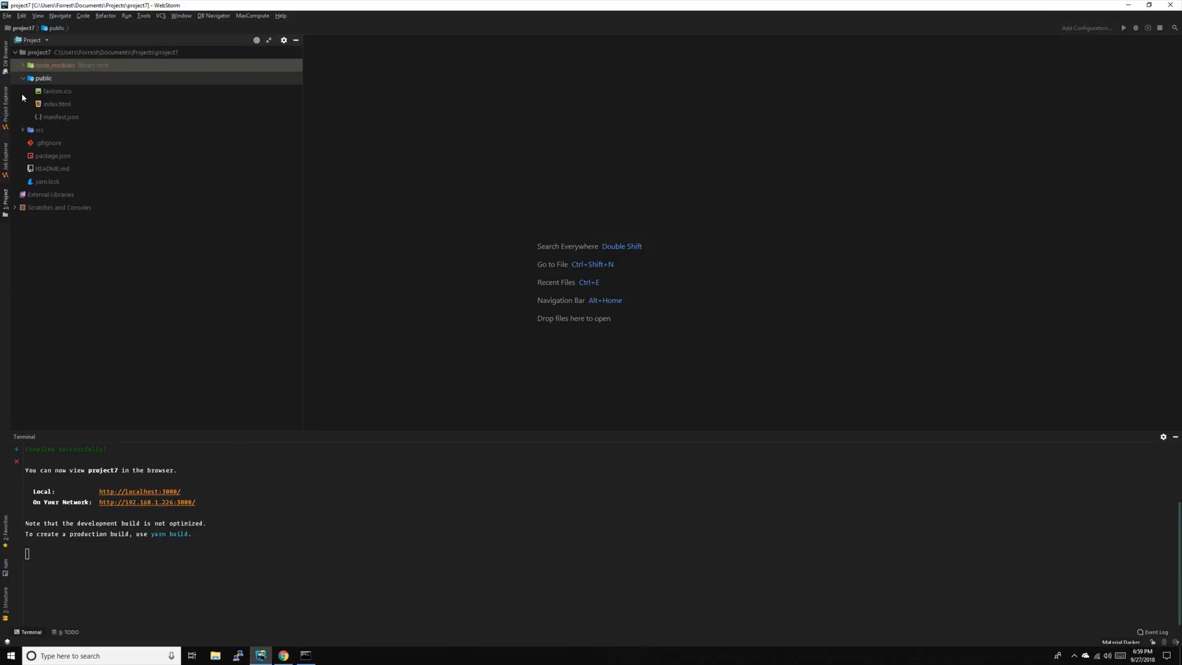